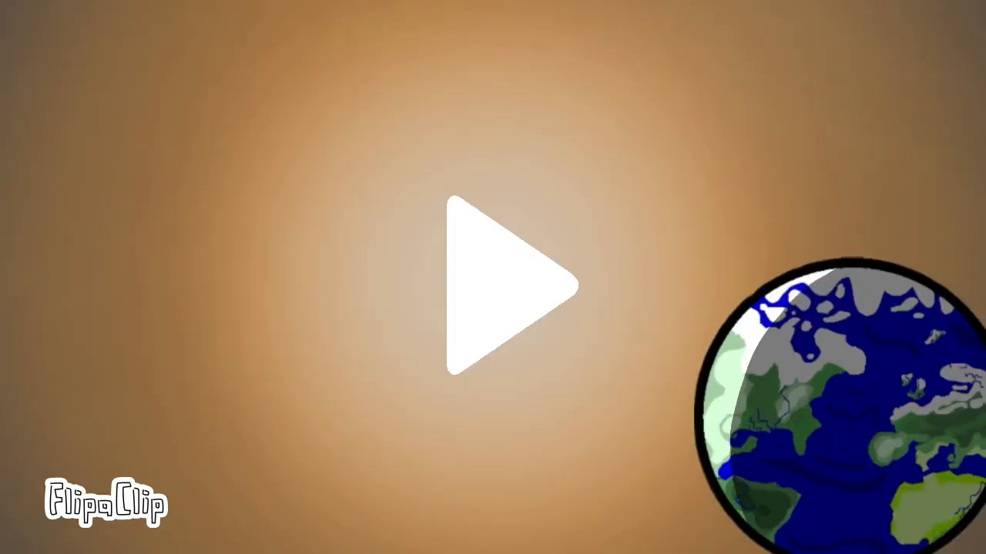
# Step: Play the exported matter versus antimatter animation from the video preview
pyautogui.click(512, 285)
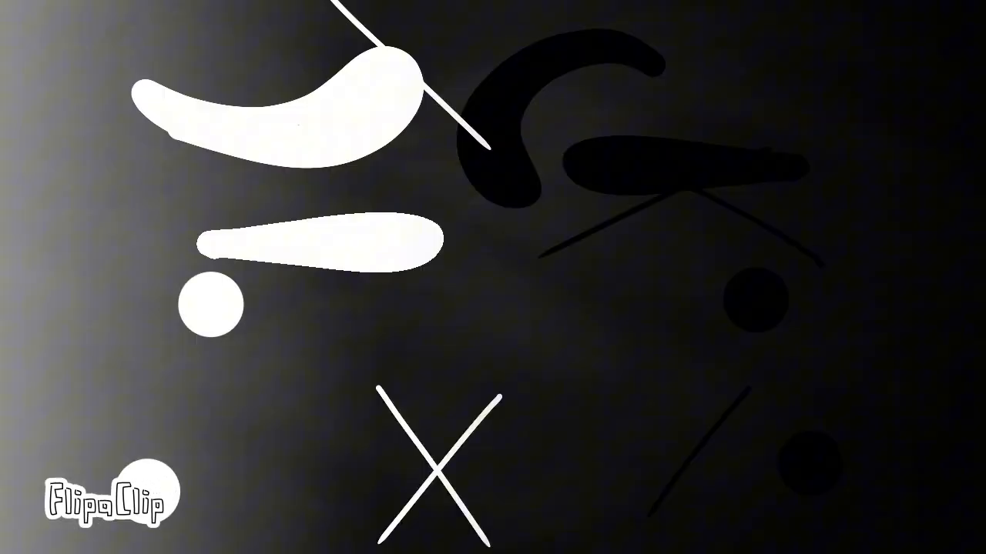